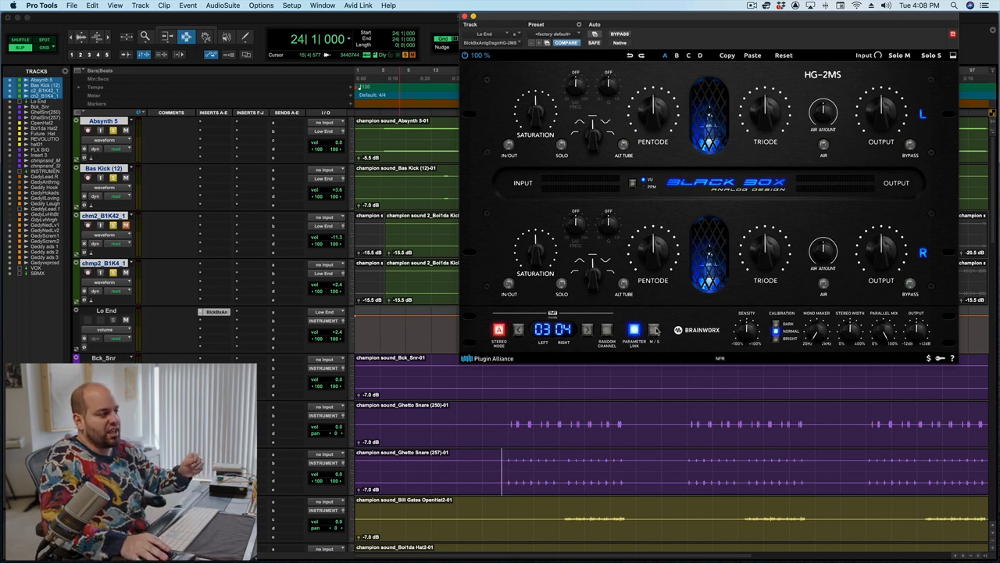
mouse_move(663, 303)
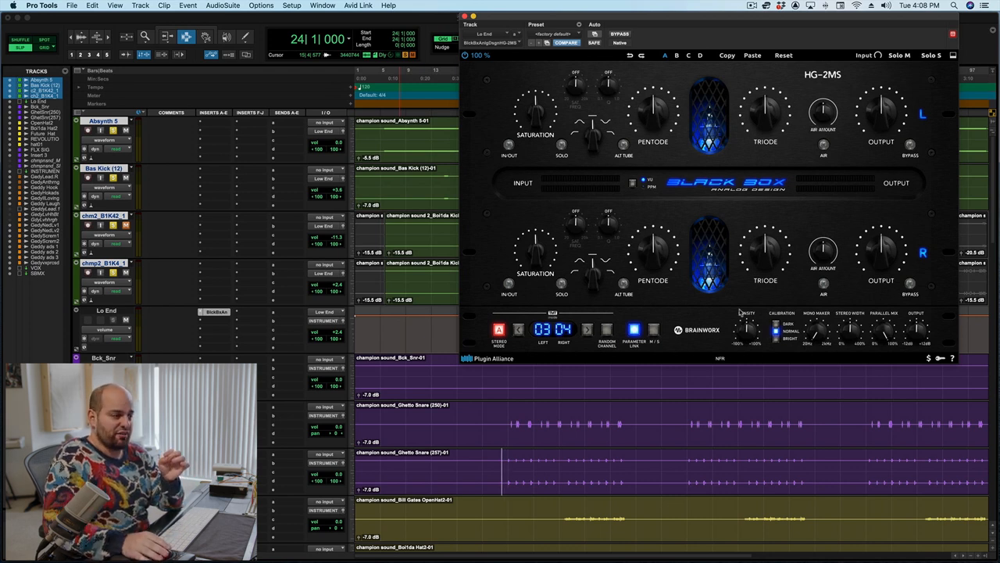
mouse_move(747, 336)
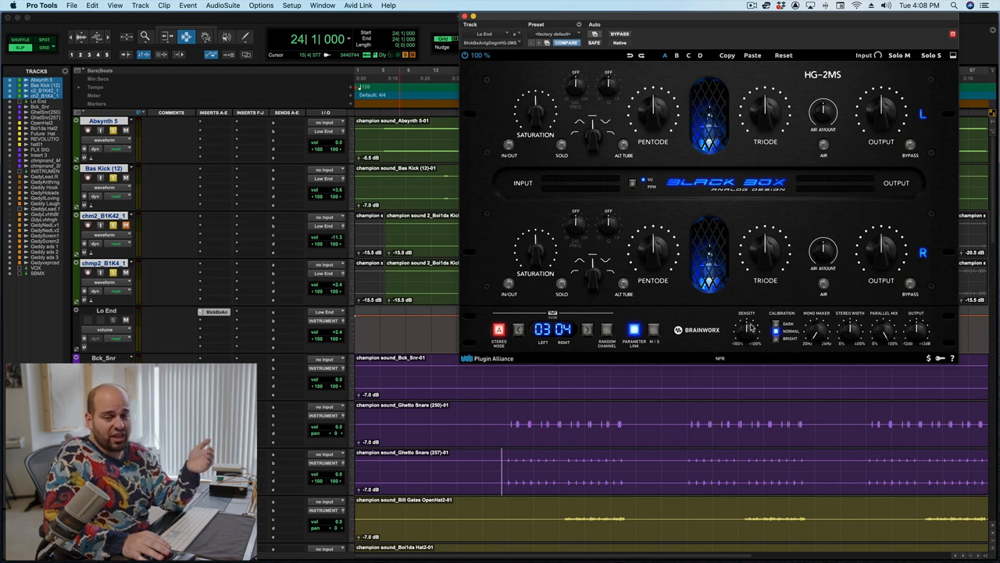
mouse_move(751, 327)
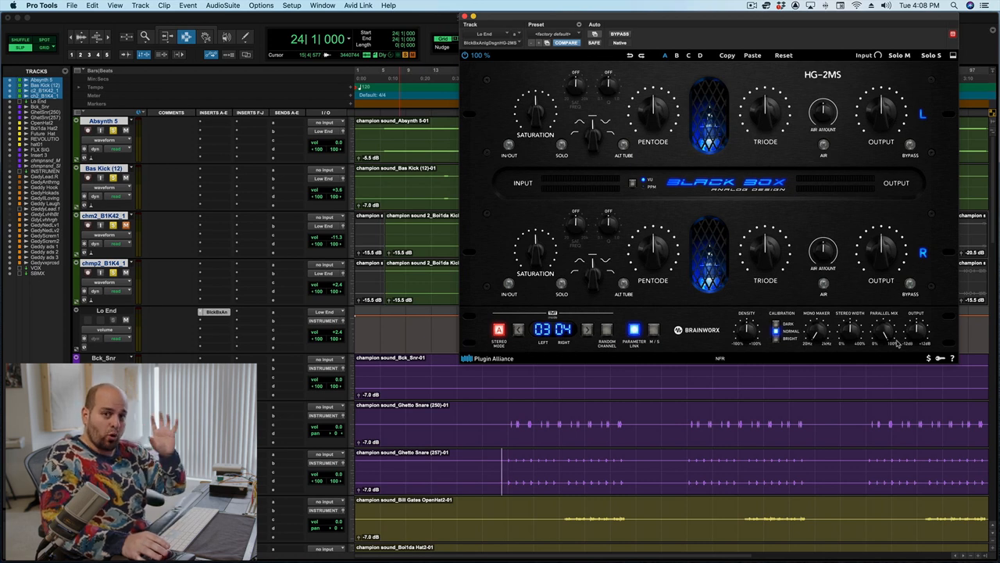
mouse_move(785, 366)
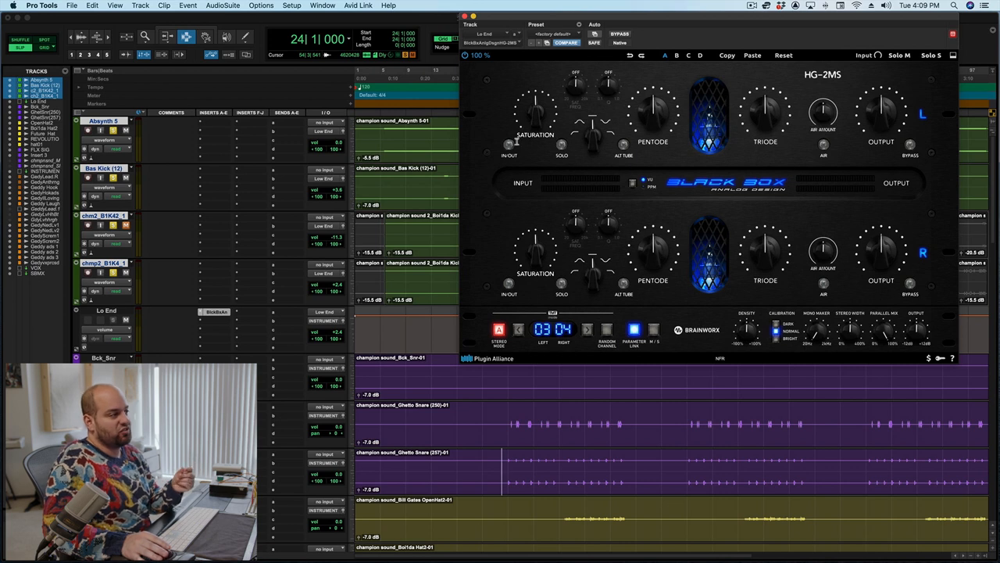
Step: Engage the HG-2MS saturation stage on both channels and raise saturation to about 50%
left_click(510, 144)
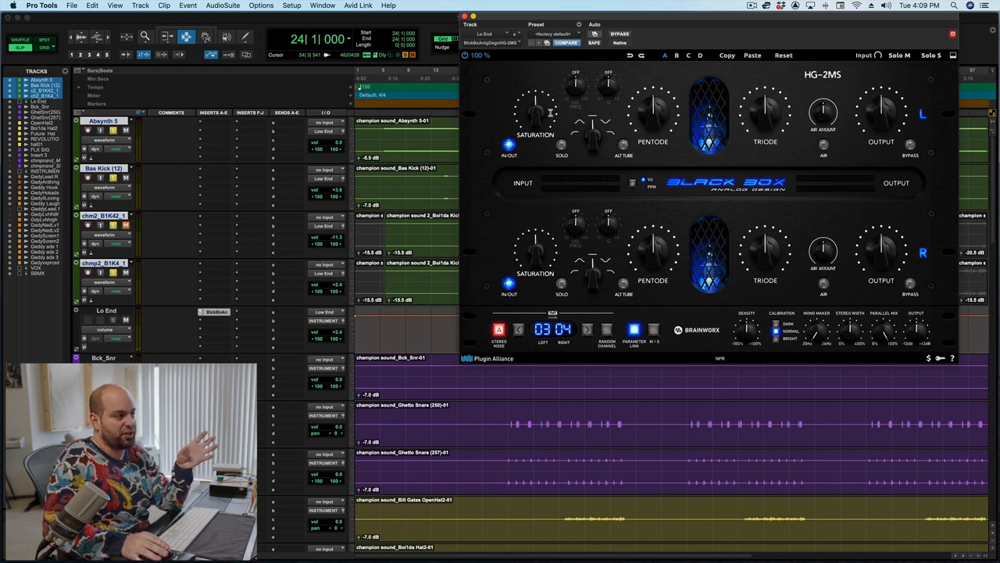
left_click(561, 144)
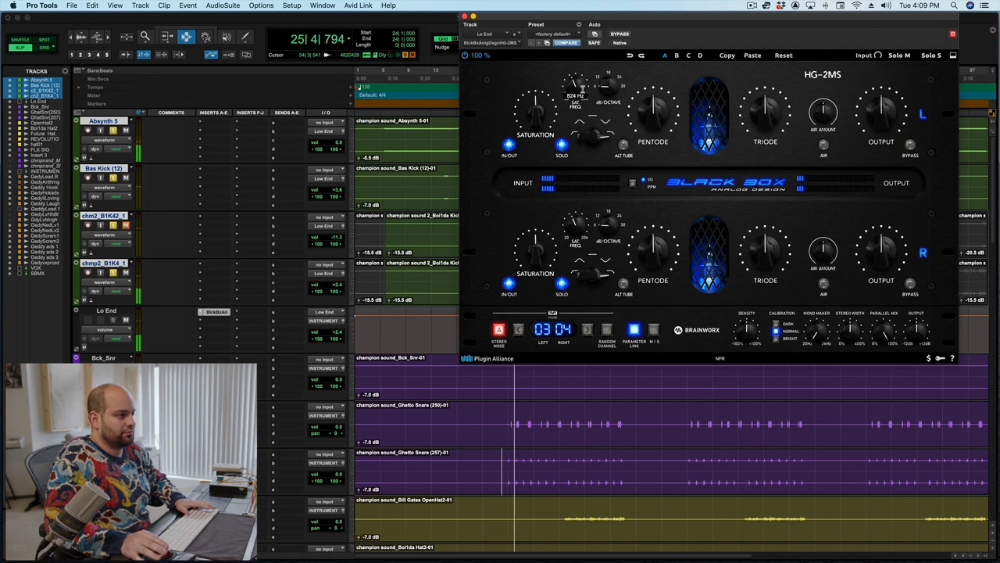
left_click_drag(575, 94, 576, 113)
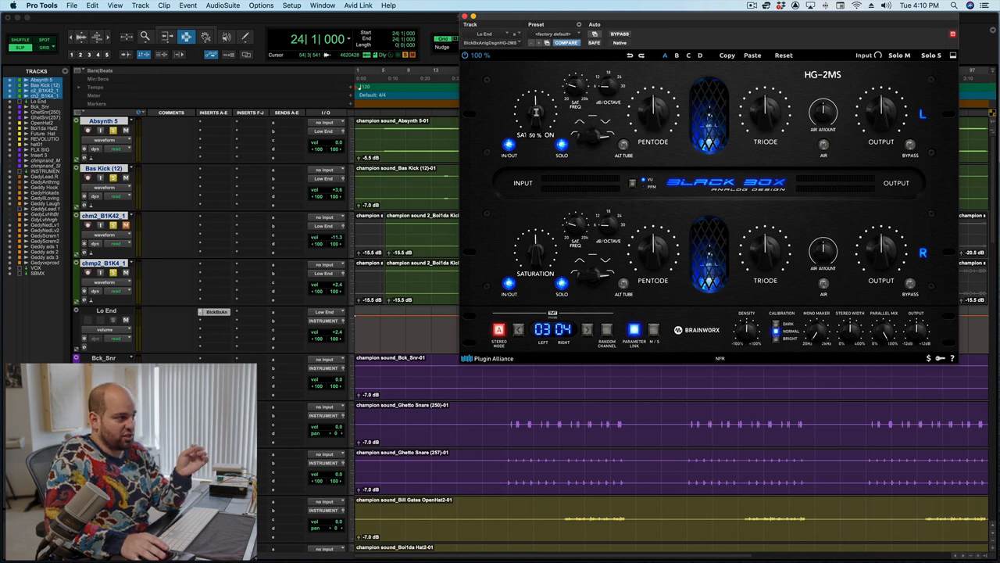
Step: Lower the HG-2MS output level to about 45% to level-match the saturated kick
left_click_drag(534, 102, 534, 122)
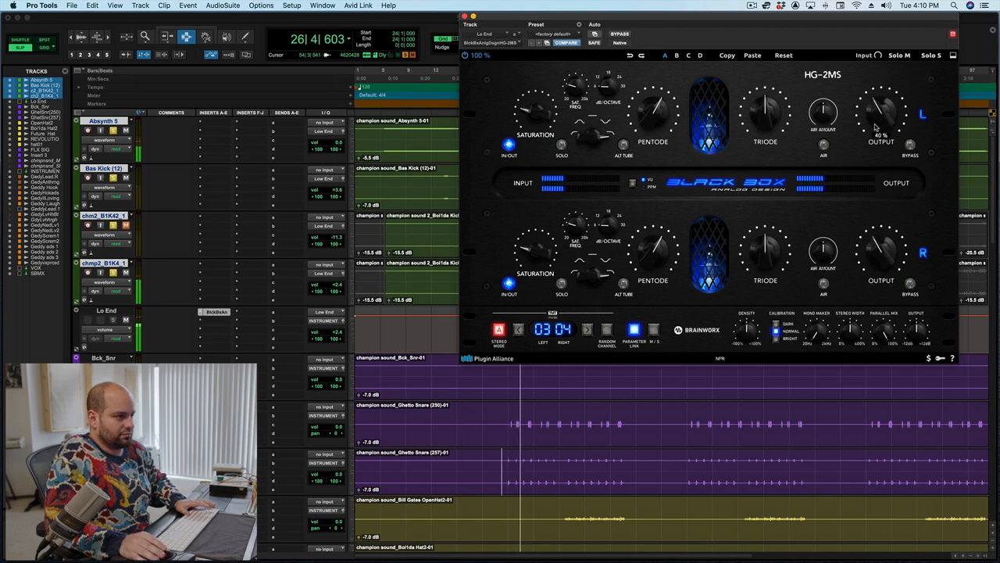
Step: Adjust the pentode tube drive and raise the triode saturation amount on the kick
left_click_drag(654, 112, 655, 97)
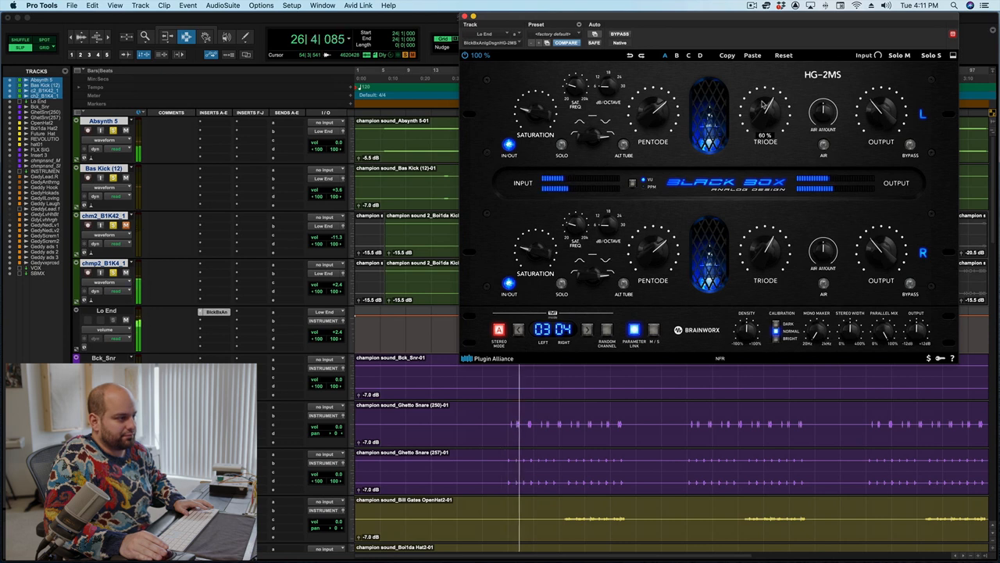
left_click_drag(882, 112, 882, 125)
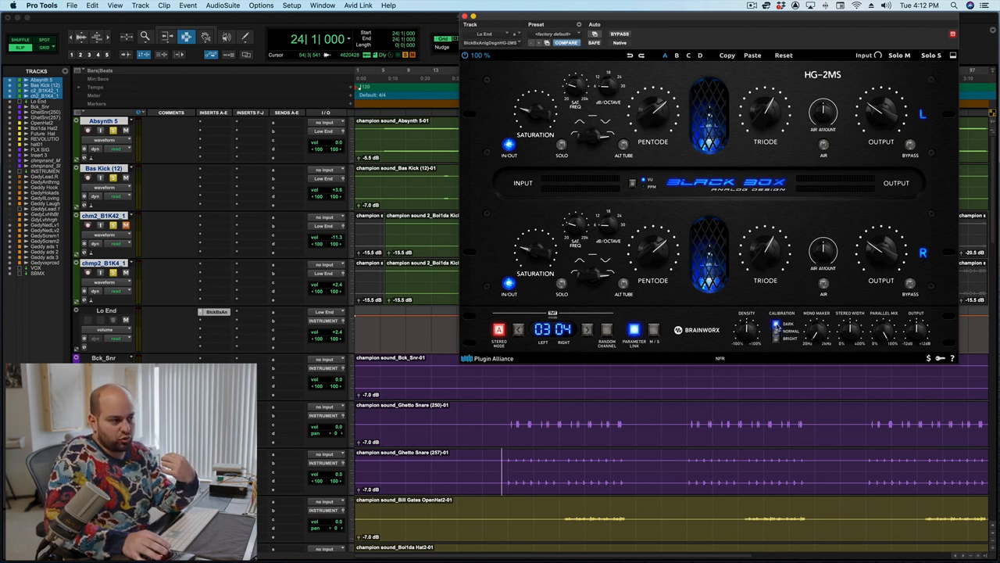
mouse_move(929, 327)
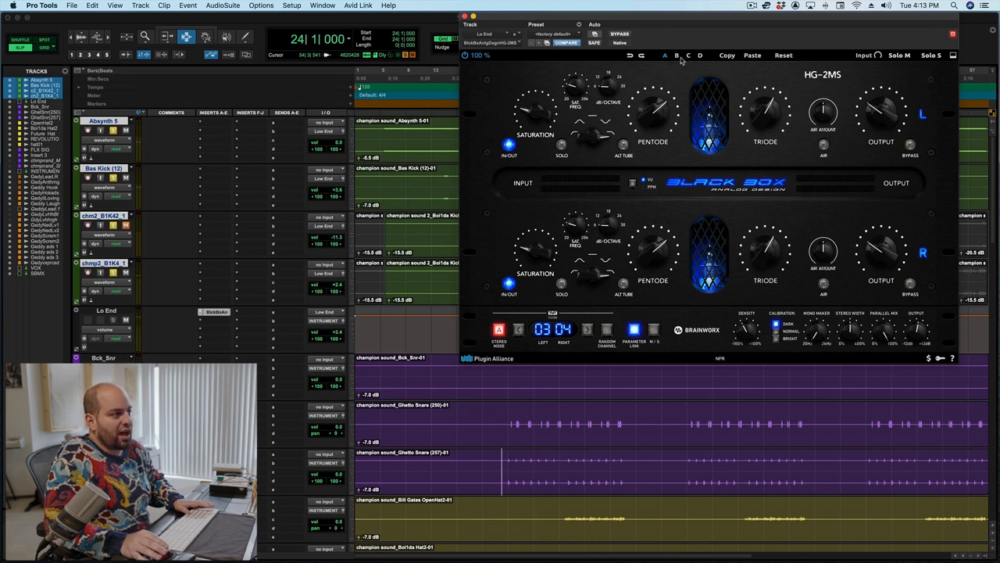
left_click(752, 56)
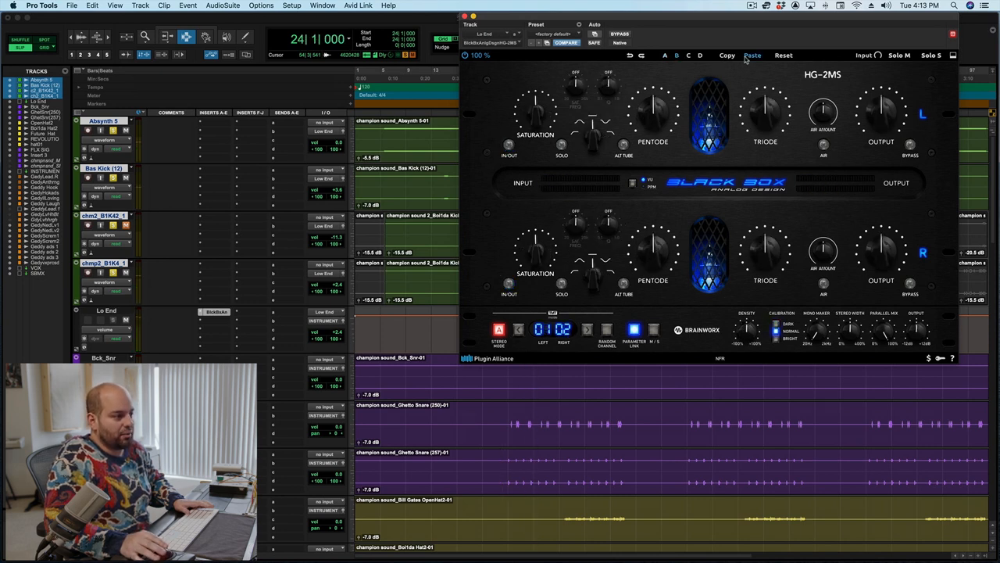
left_click(752, 55)
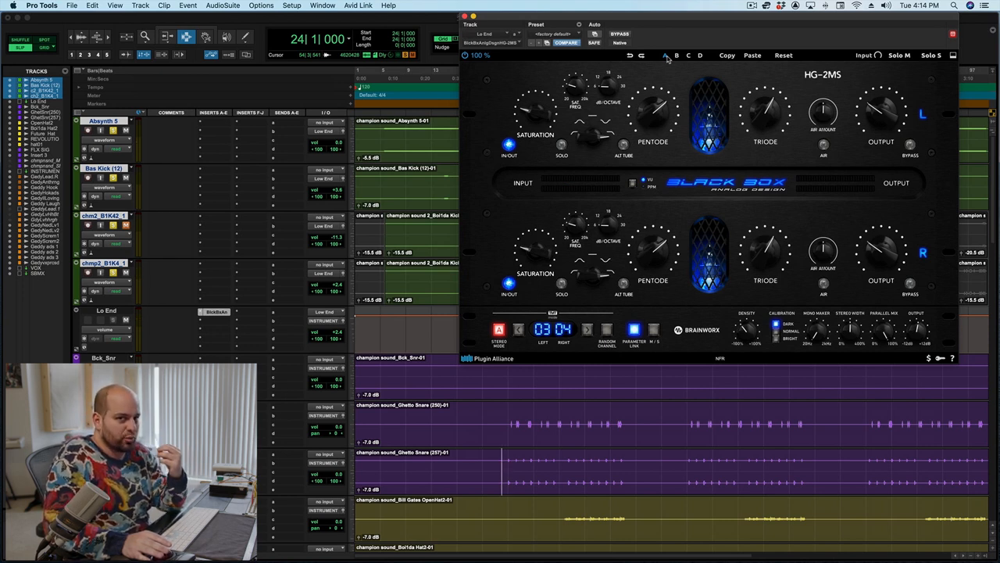
mouse_move(733, 306)
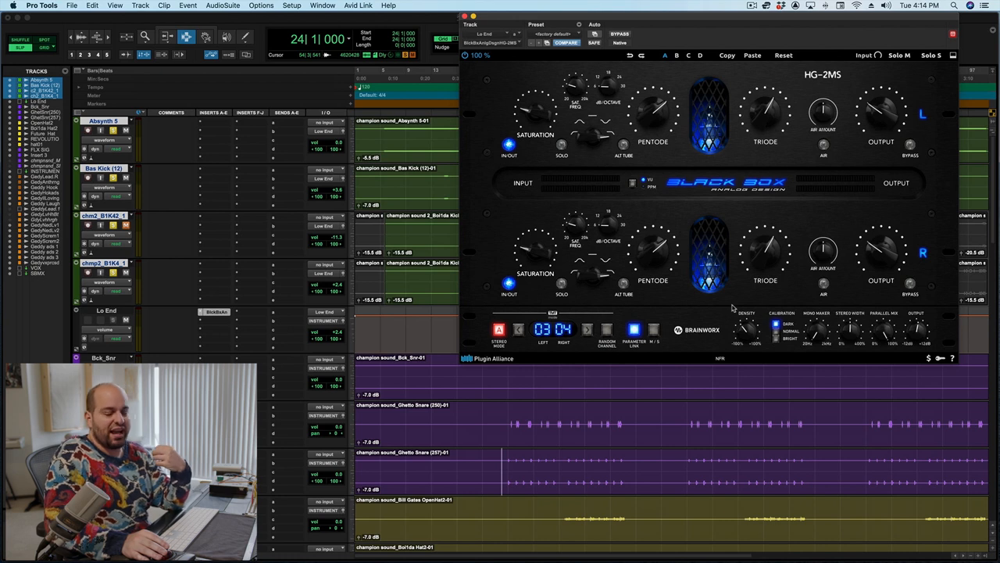
mouse_move(720, 304)
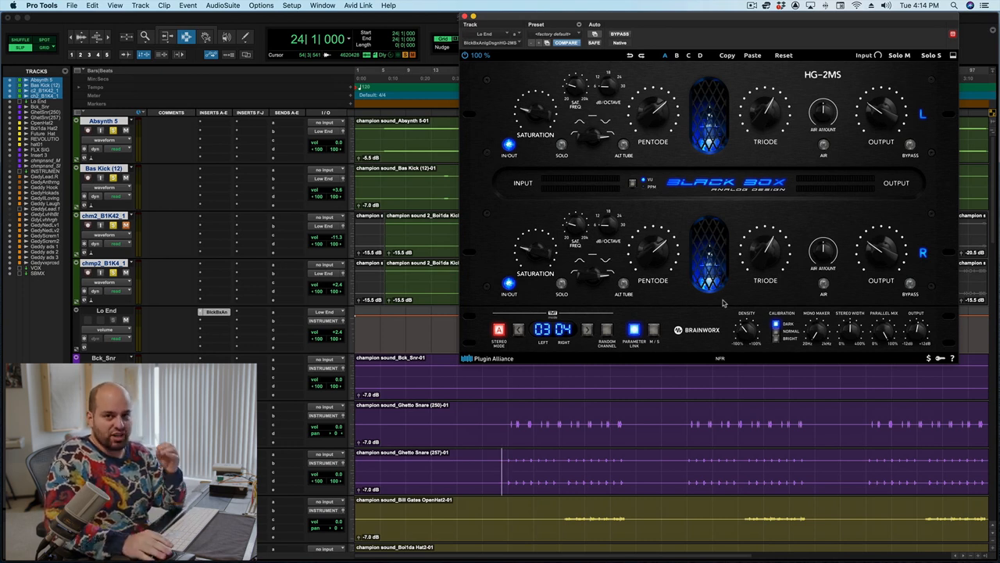
mouse_move(884, 336)
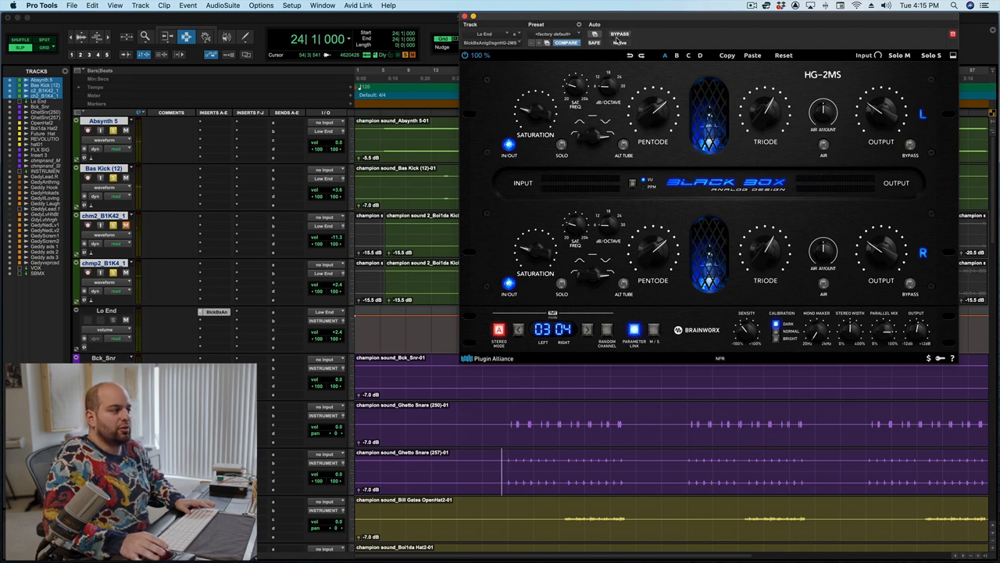
mouse_move(619, 34)
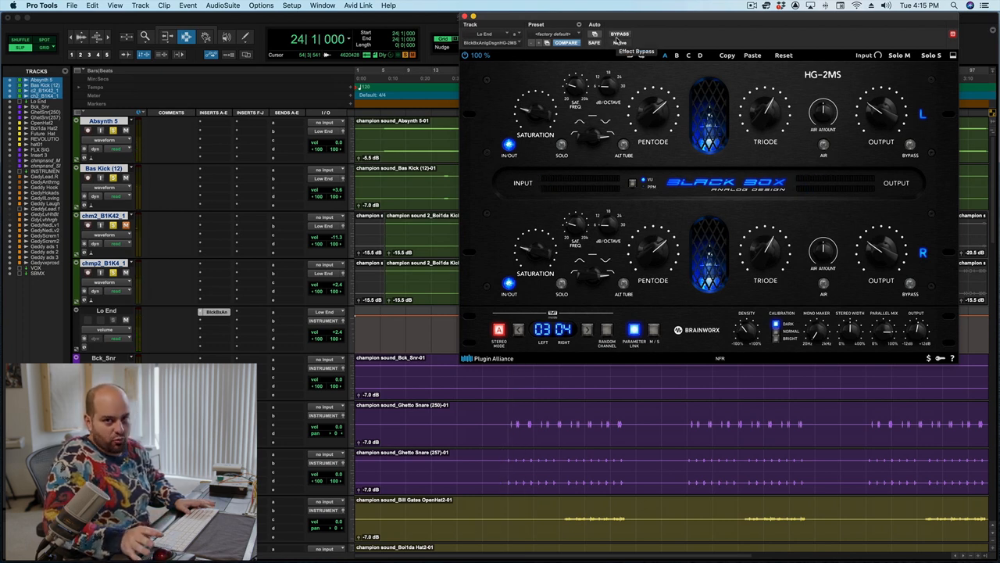
left_click(619, 35)
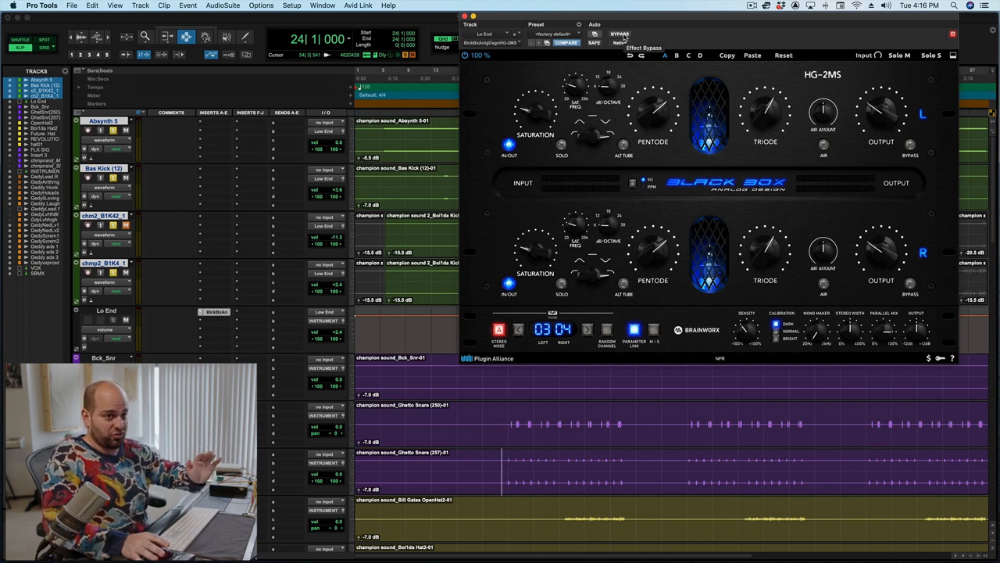
left_click(619, 34)
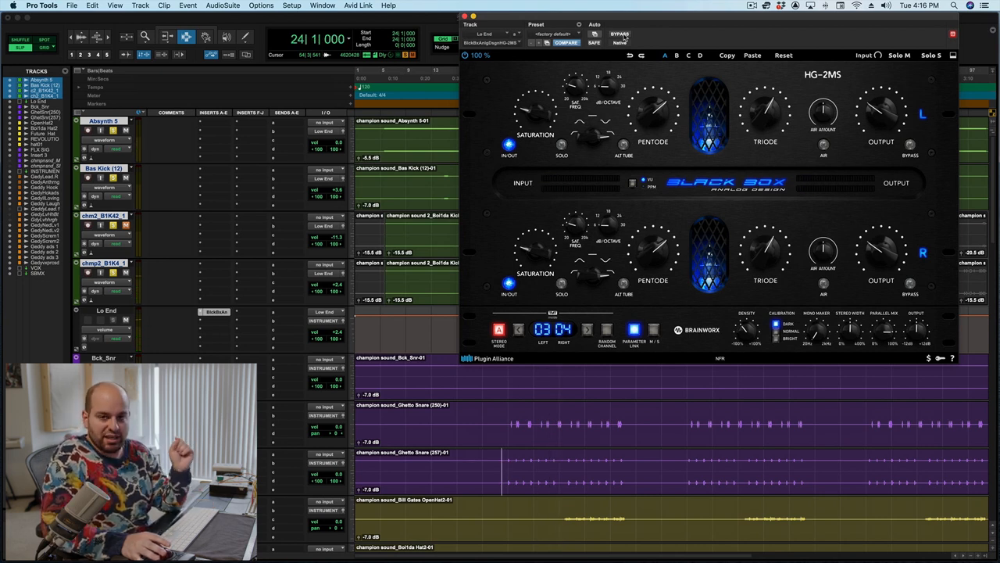
mouse_move(787, 222)
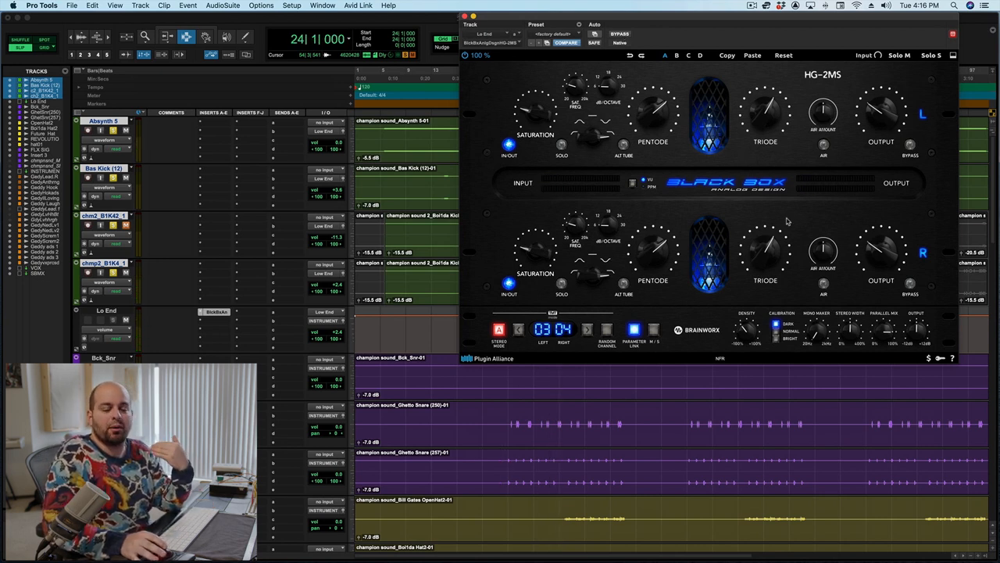
mouse_move(800, 228)
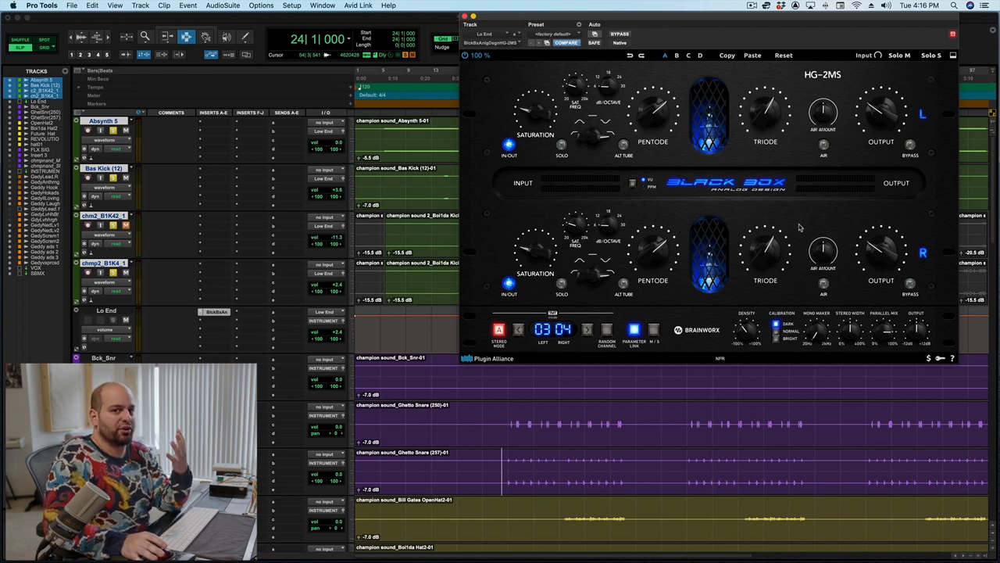
mouse_move(910, 272)
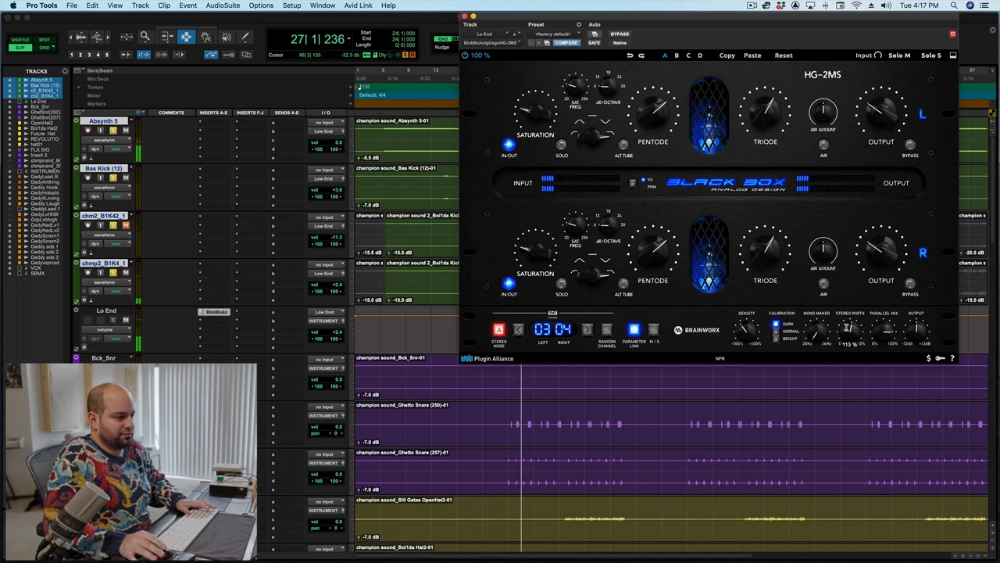
left_click(619, 34)
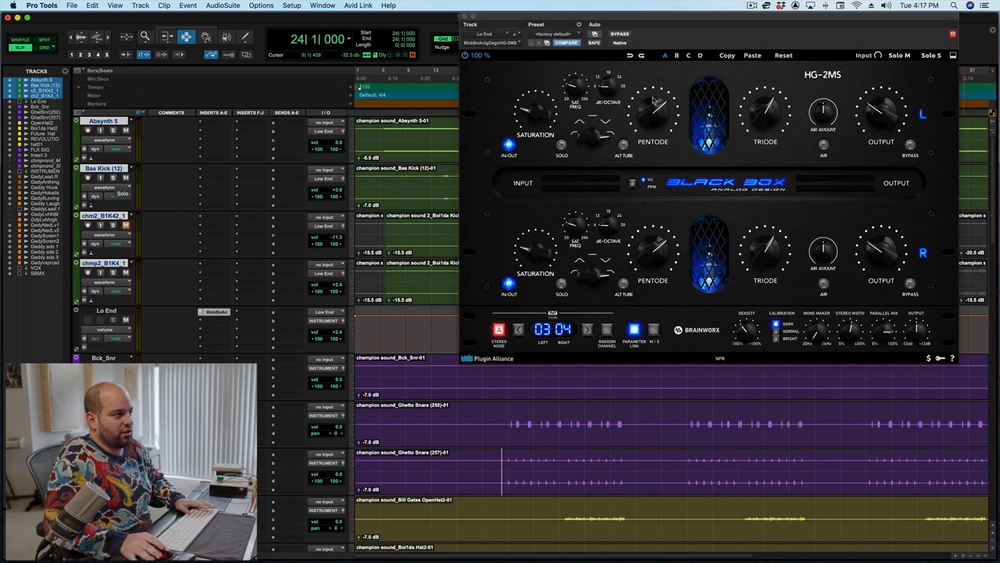
Step: Bypass the HG-2MS in the playing full mix, then re-engage it for comparison
left_click(619, 34)
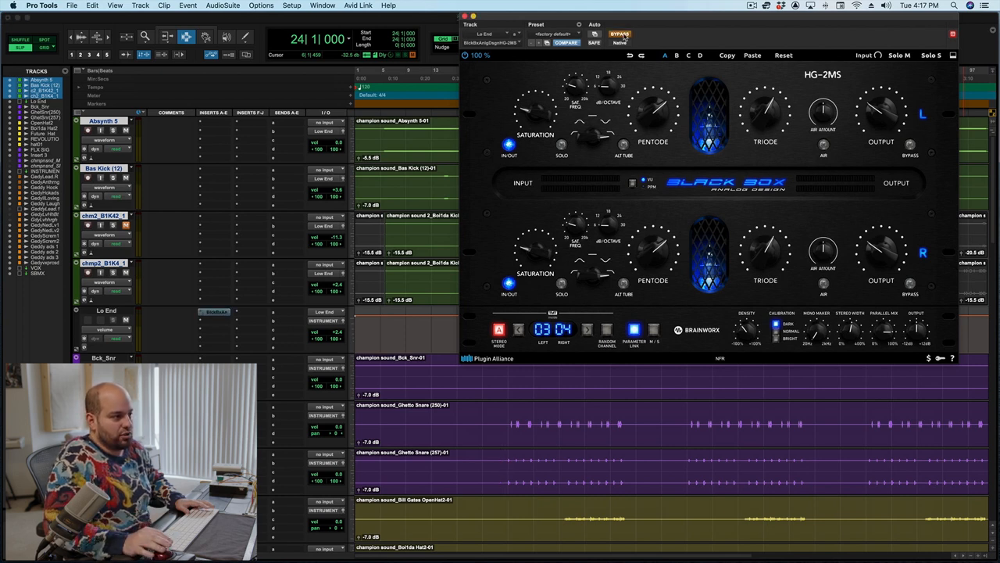
mouse_move(619, 34)
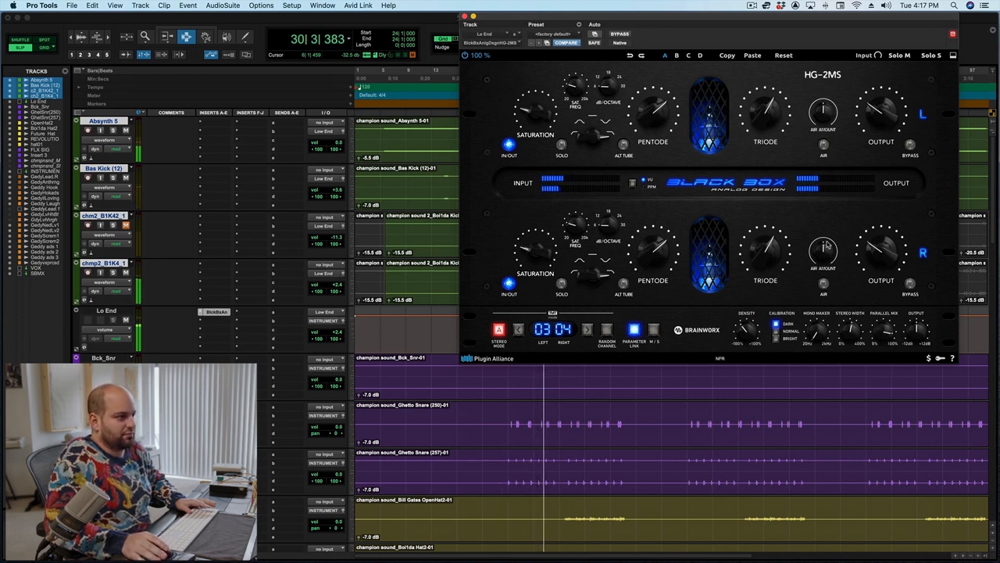
left_click(619, 35)
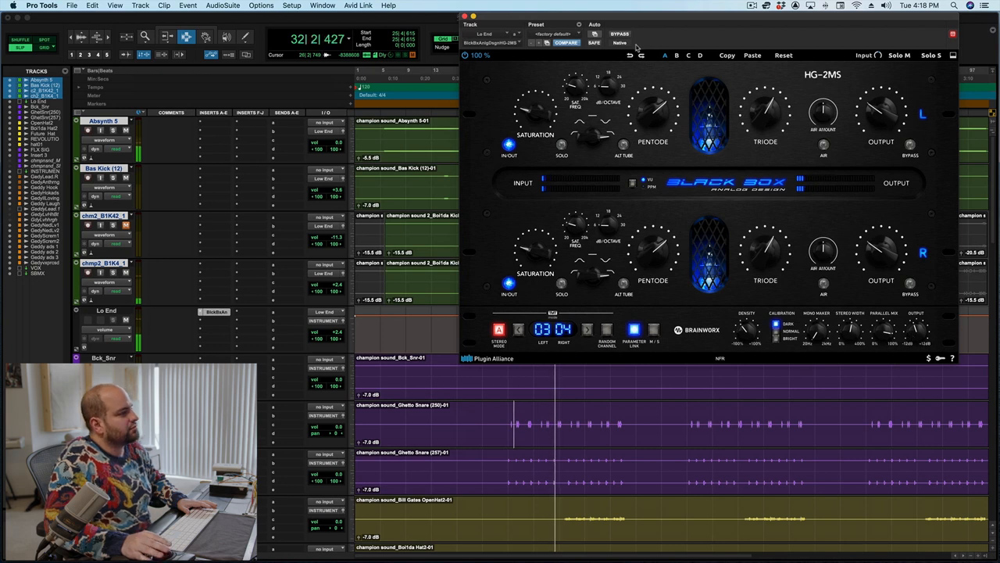
Step: Bypass the HG-2MS saturator on the kick again while the mix plays
left_click(619, 34)
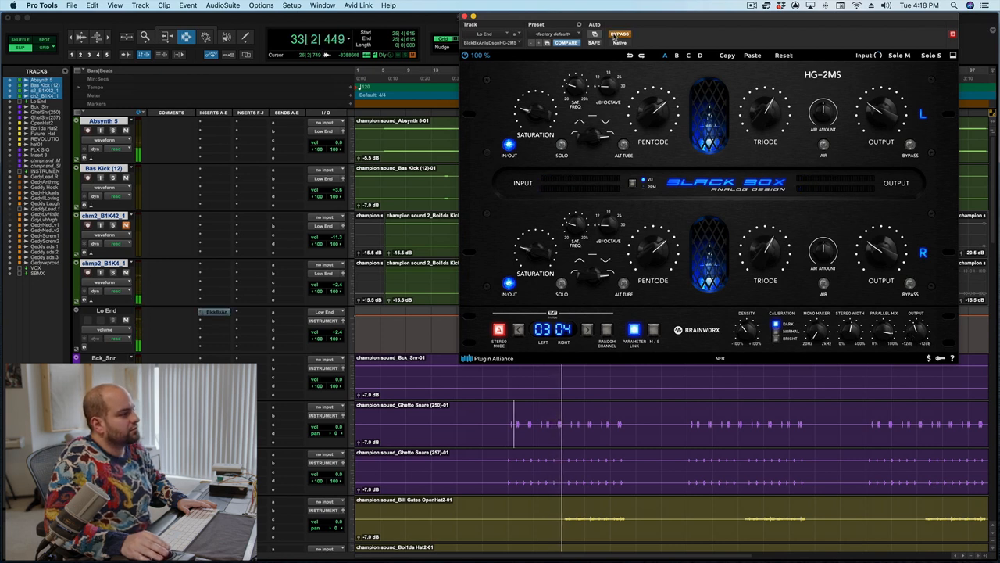